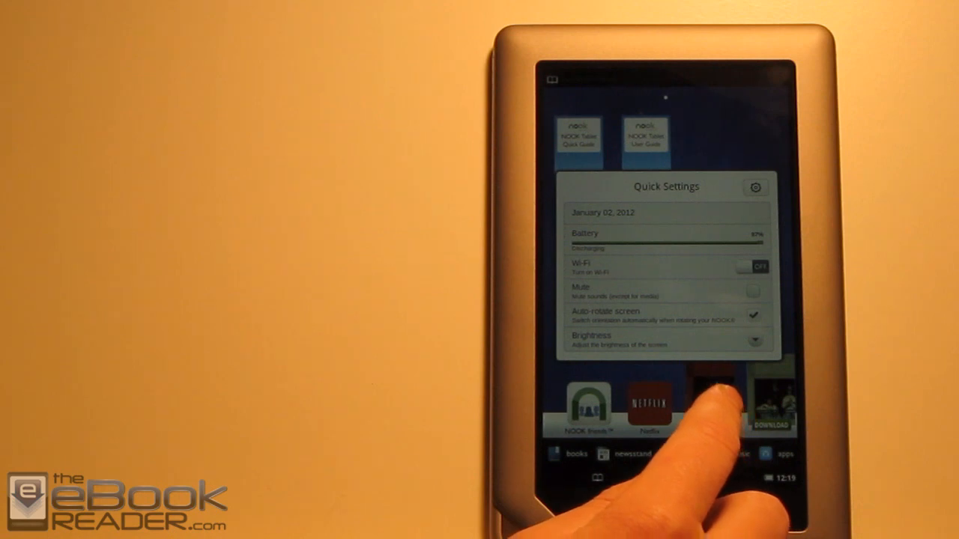
# Step: Tap outside the NOOK Quick Settings panel to return to the home screen
pyautogui.click(756, 187)
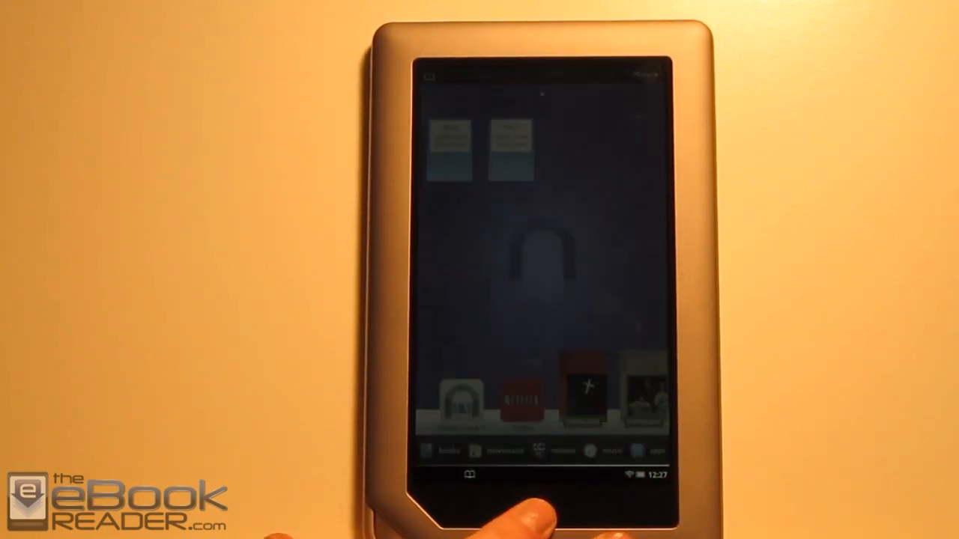
# Step: Open the tablet's web browser and type the search 'nt hi' in the address field
pyautogui.click(544, 511)
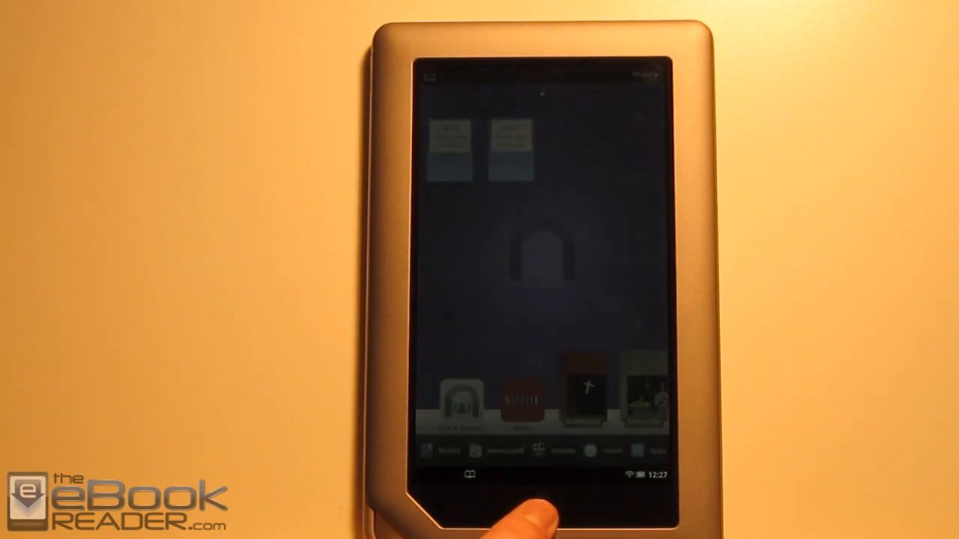
pyautogui.click(543, 510)
pyautogui.write('xda')
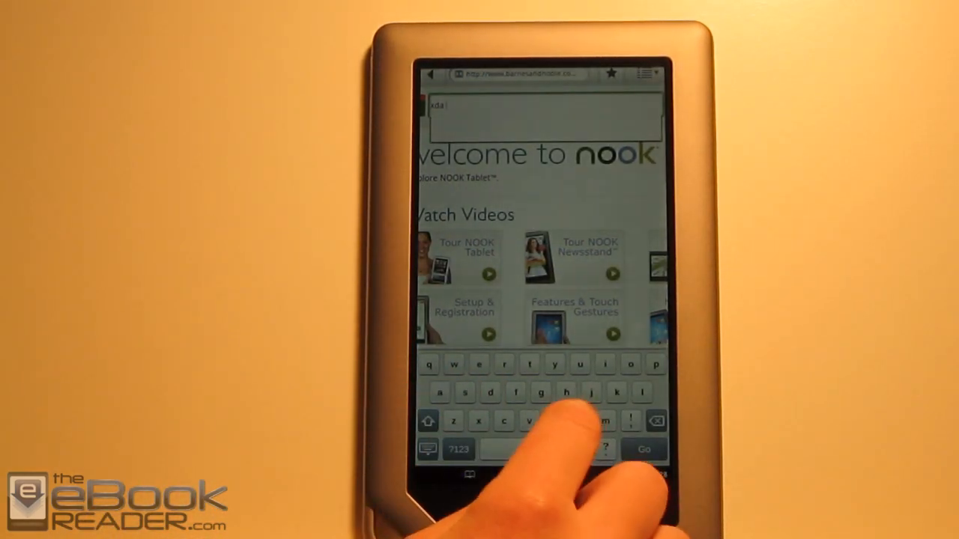
pyautogui.write('nt hi')
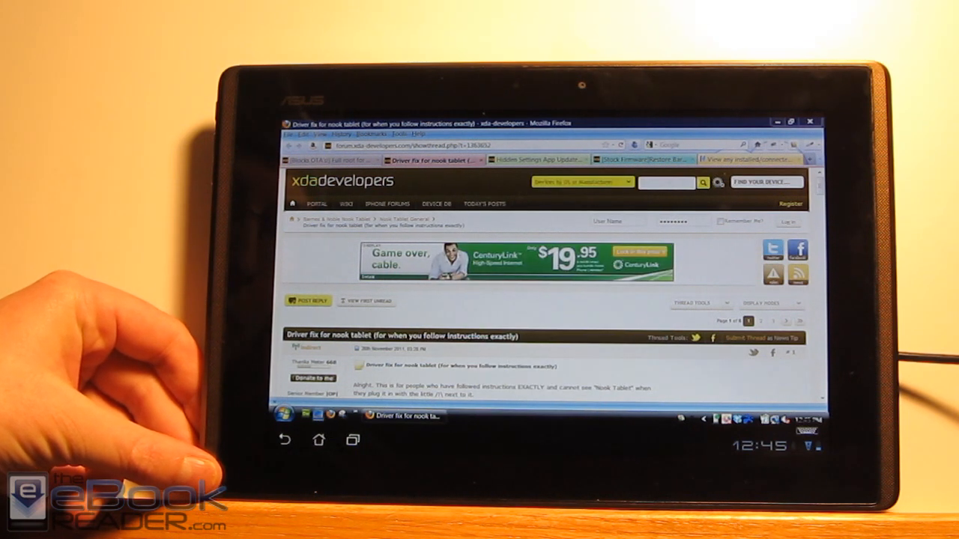
# Step: Bring up the Windows Start menu from the taskbar over the Firefox forum thread
pyautogui.click(283, 416)
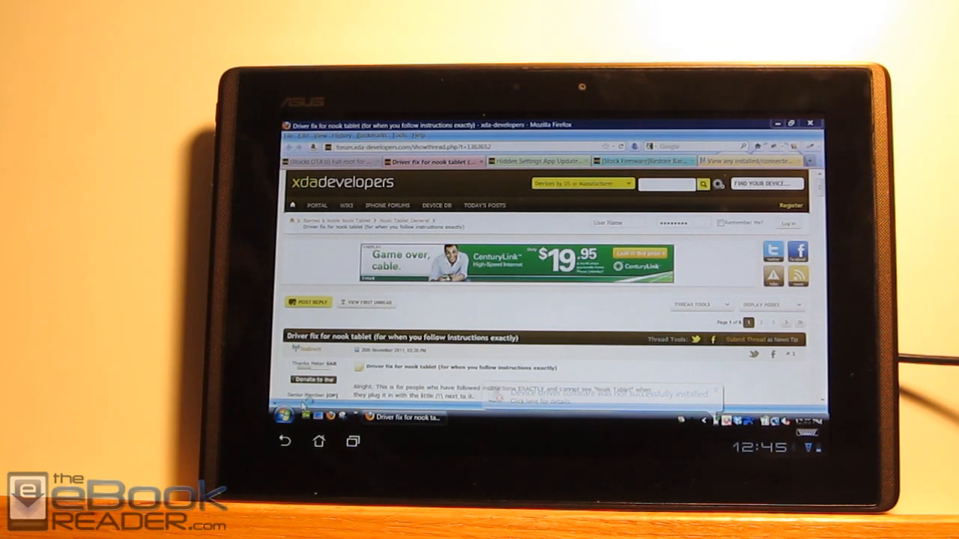
pyautogui.click(285, 417)
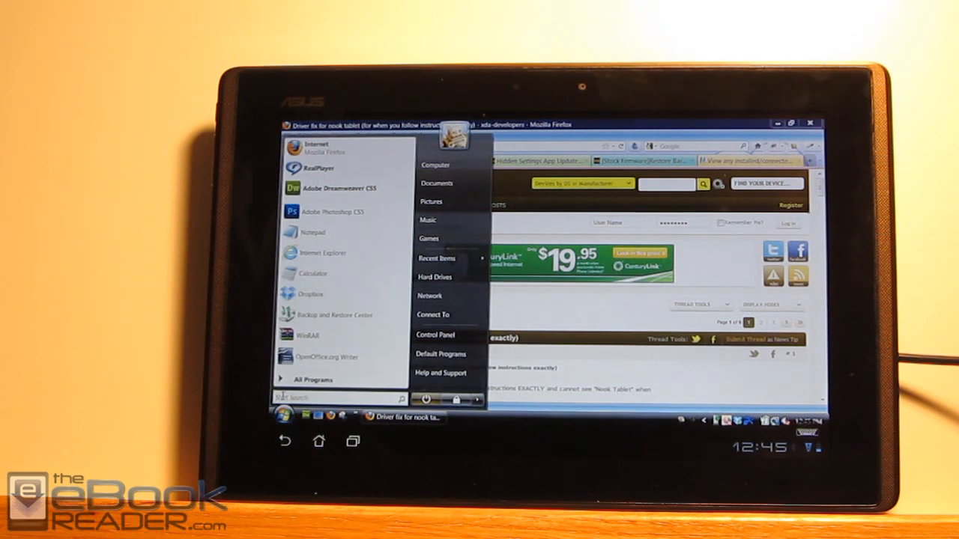
# Step: Search the Start menu for 'Device' to open Device Manager
pyautogui.write('Device')
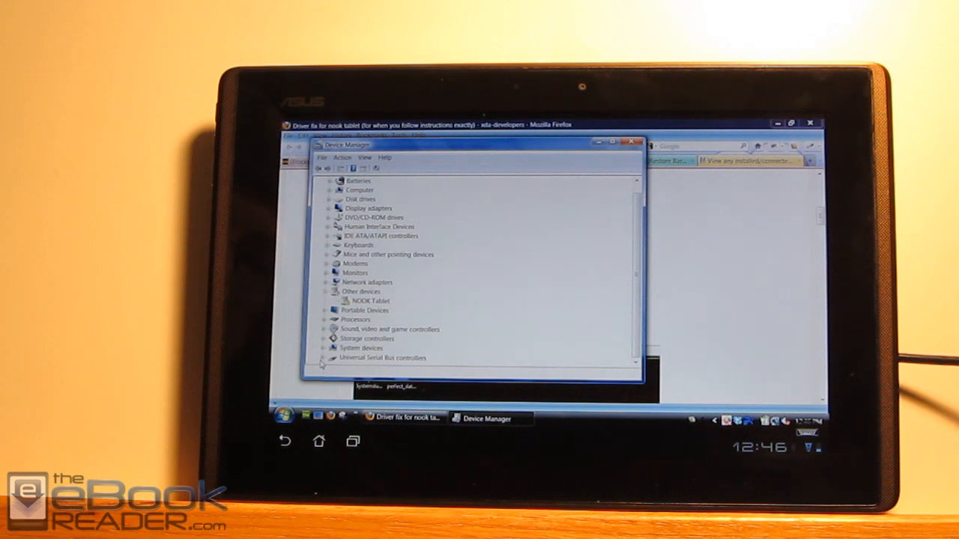
# Step: Expand Universal Serial Bus controllers and uninstall USB Mass Storage Device, confirming with OK
pyautogui.click(332, 357)
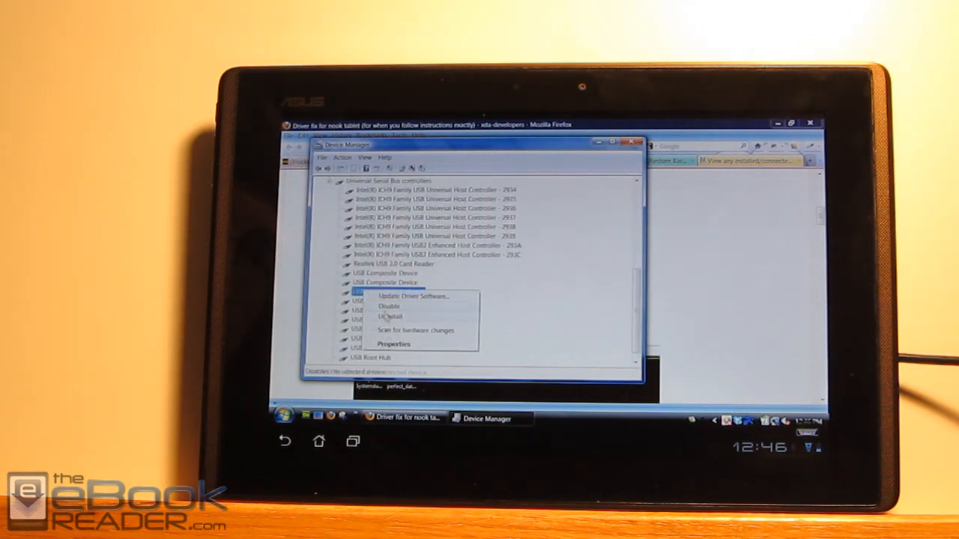
pyautogui.click(390, 316)
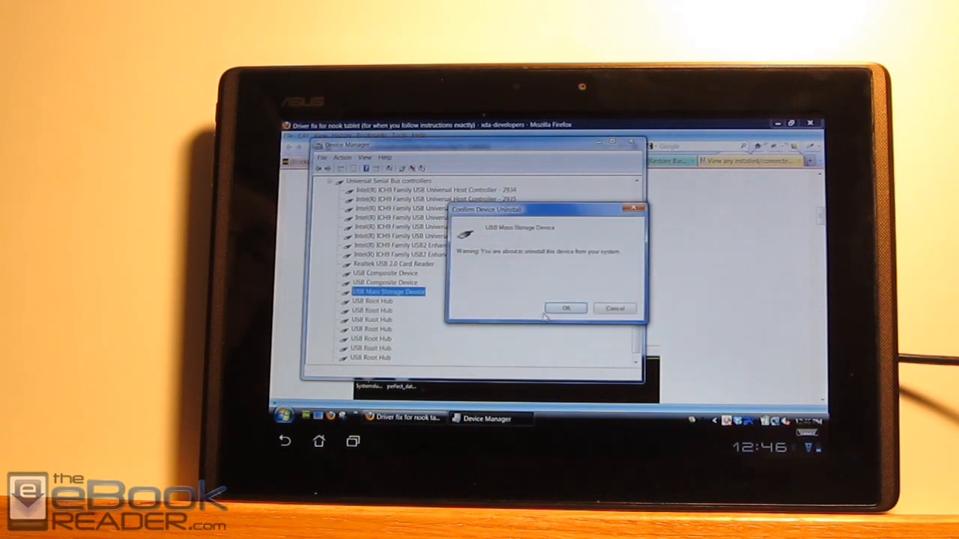
pyautogui.click(566, 308)
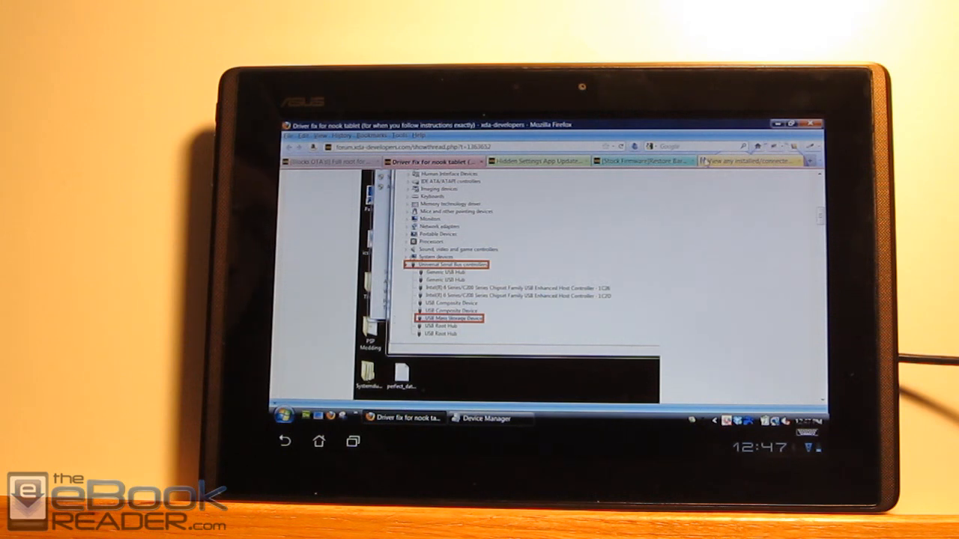
# Step: Switch to the NirSoft USBDeview tab and scroll down through its version history
pyautogui.click(749, 161)
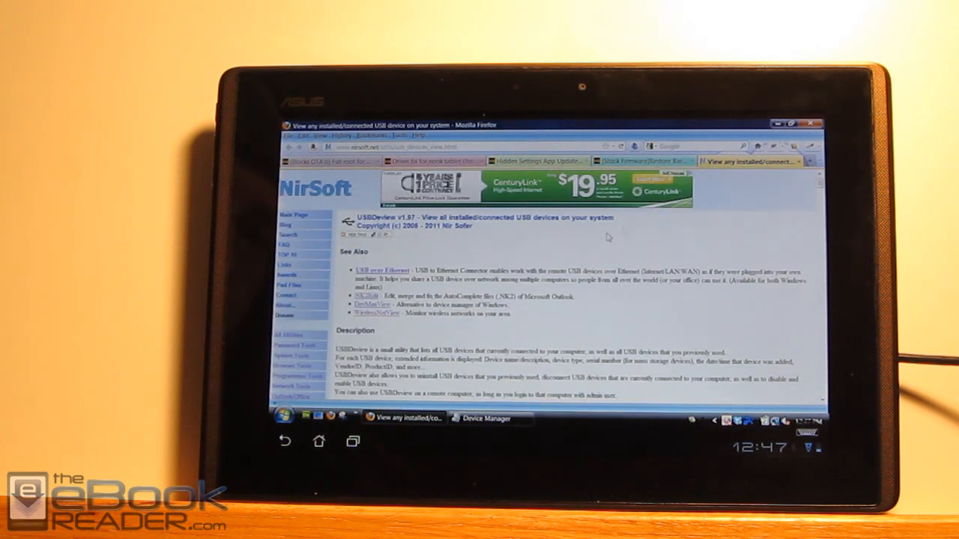
pyautogui.moveTo(419, 337)
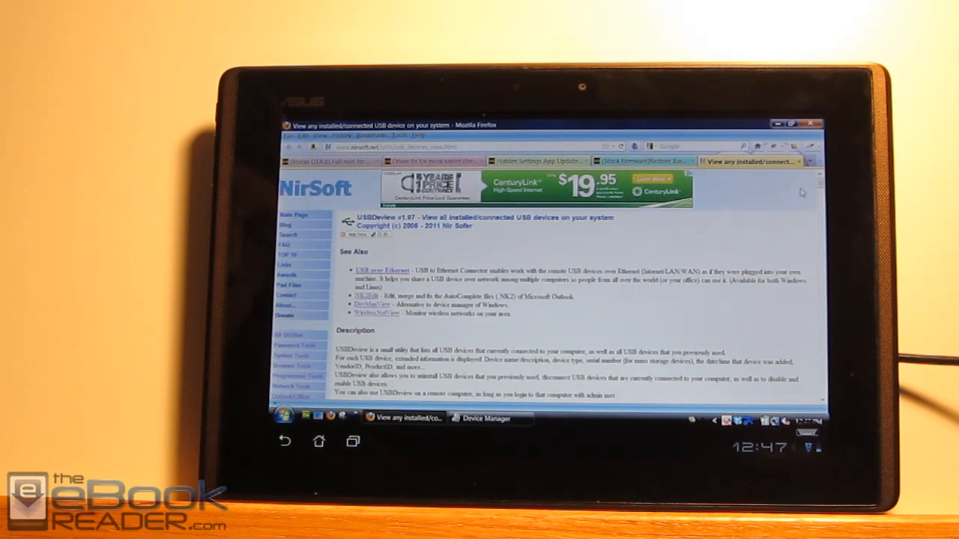
pyautogui.scroll(-3)
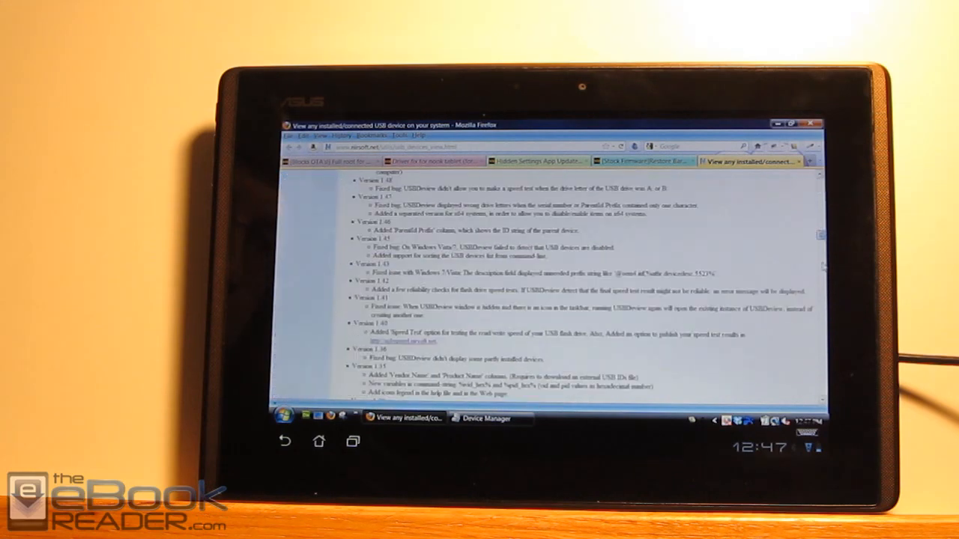
pyautogui.scroll(-3)
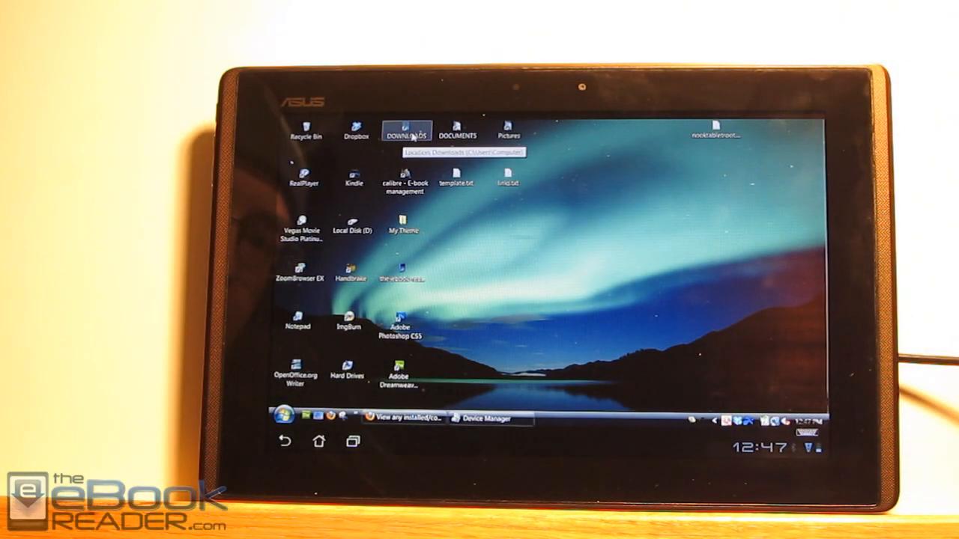
# Step: Run USBDeview.exe from Downloads as administrator, allowing it in User Account Control
pyautogui.doubleClick(407, 127)
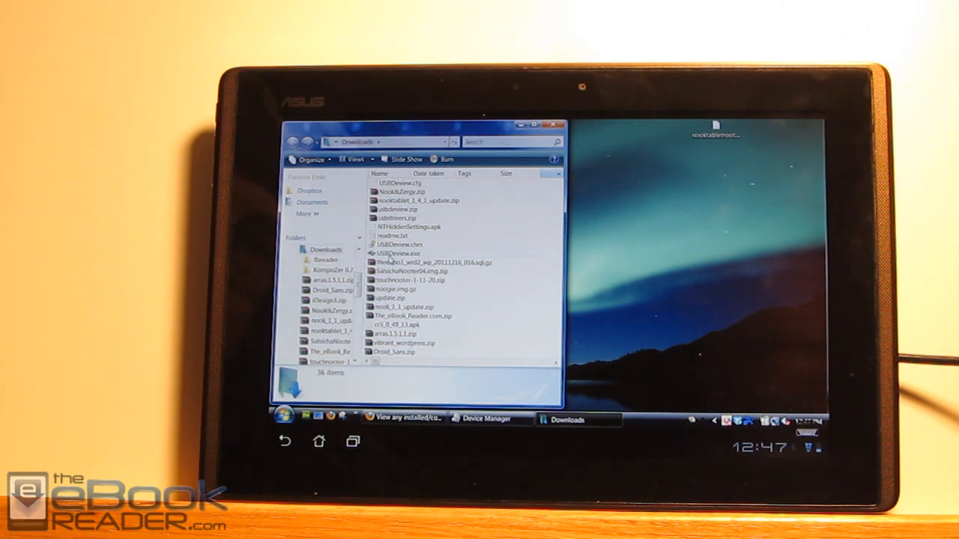
pyautogui.moveTo(397, 253)
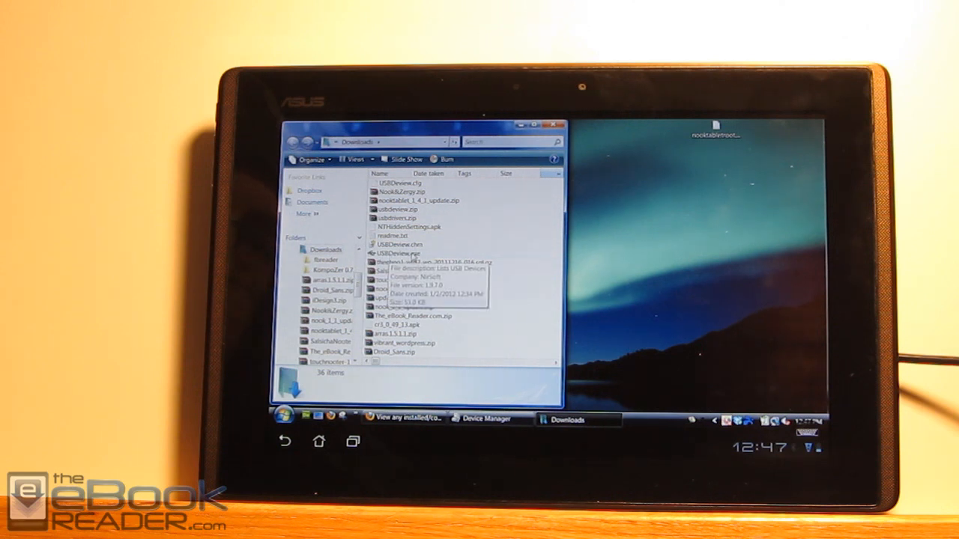
pyautogui.doubleClick(395, 253)
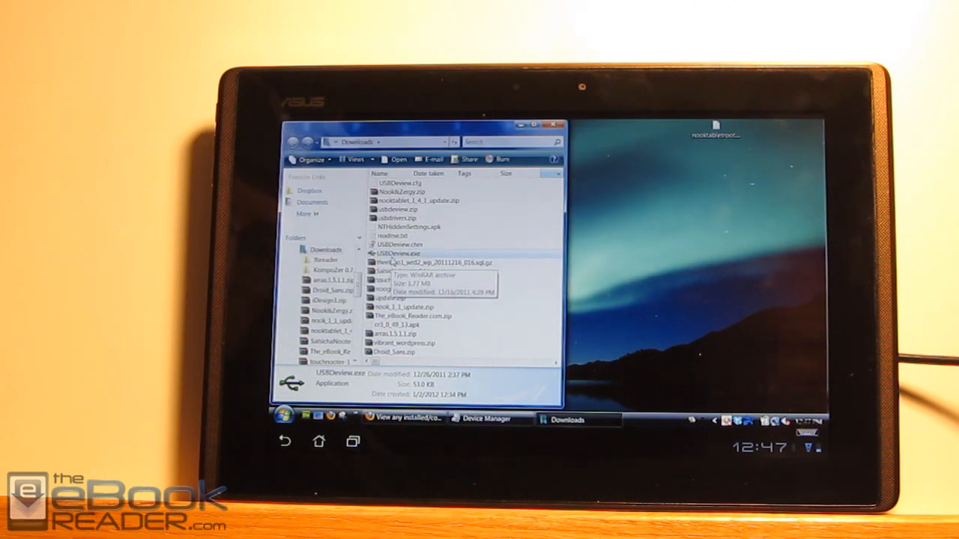
pyautogui.rightClick(397, 254)
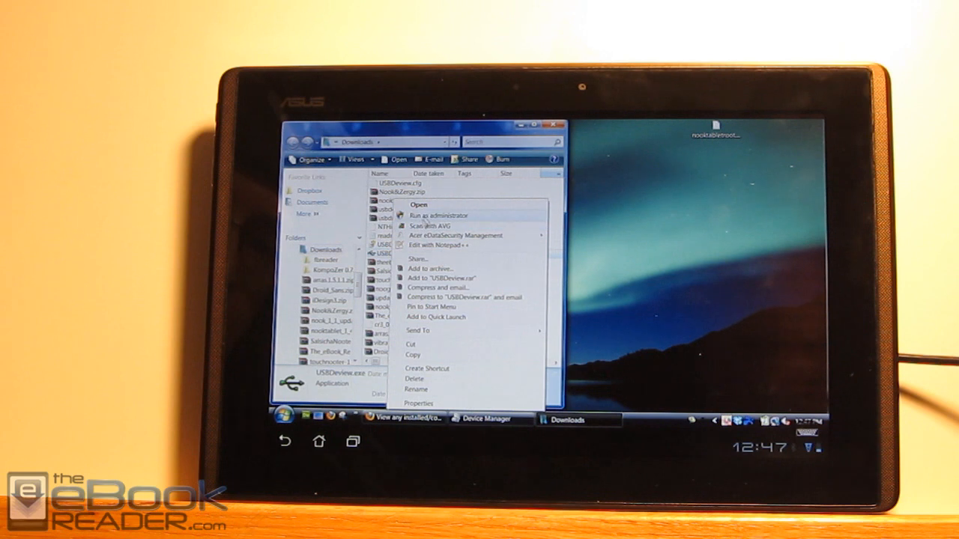
pyautogui.click(437, 216)
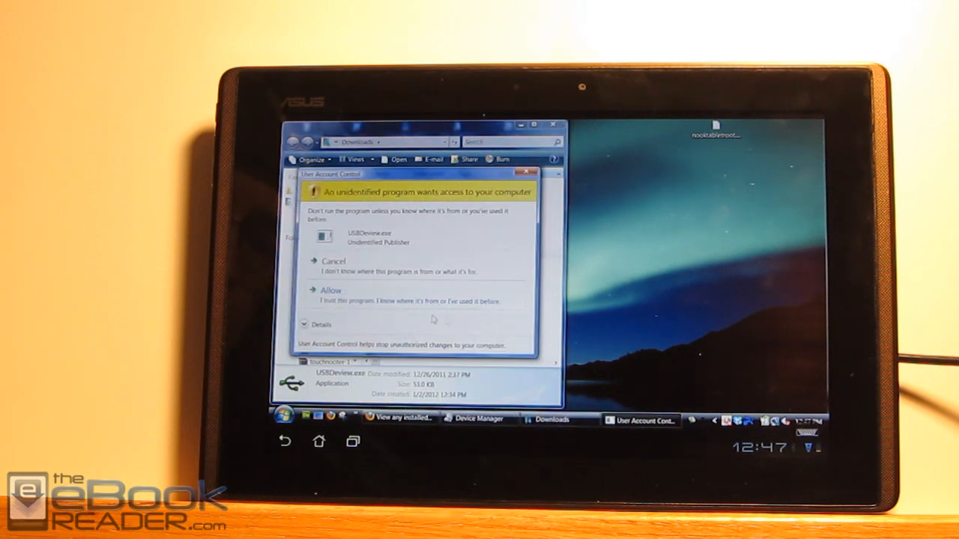
pyautogui.click(330, 290)
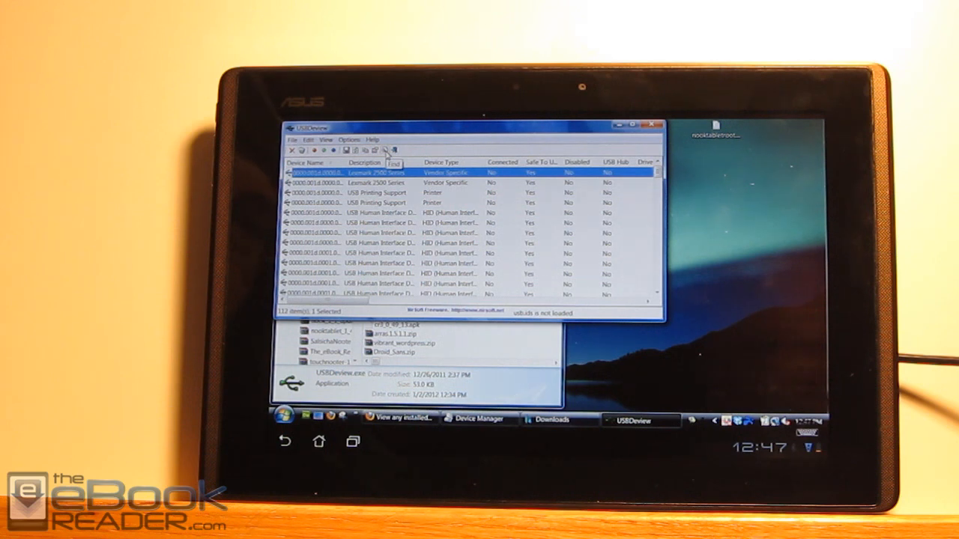
# Step: Open and cancel USBDeview's Find box, then switch to Device Manager
pyautogui.click(389, 151)
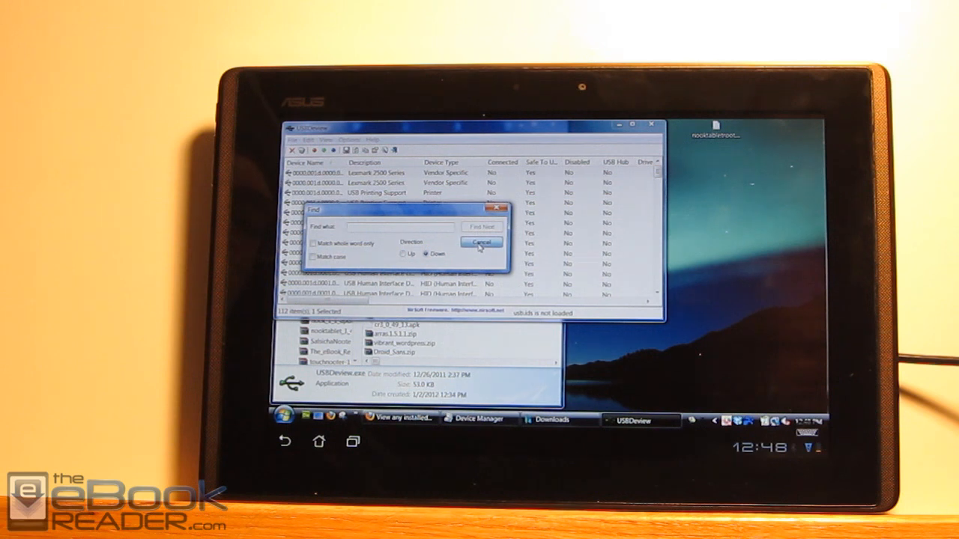
pyautogui.click(481, 243)
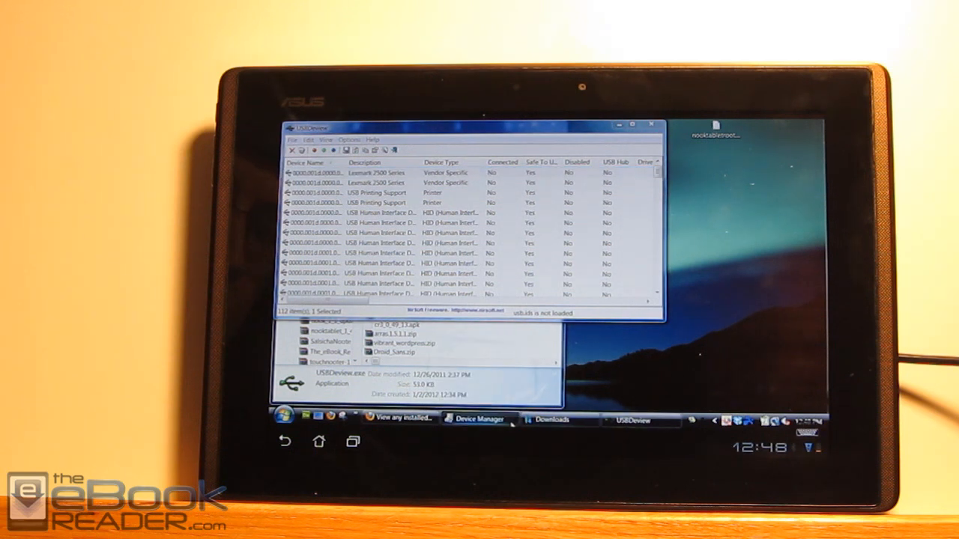
pyautogui.click(477, 418)
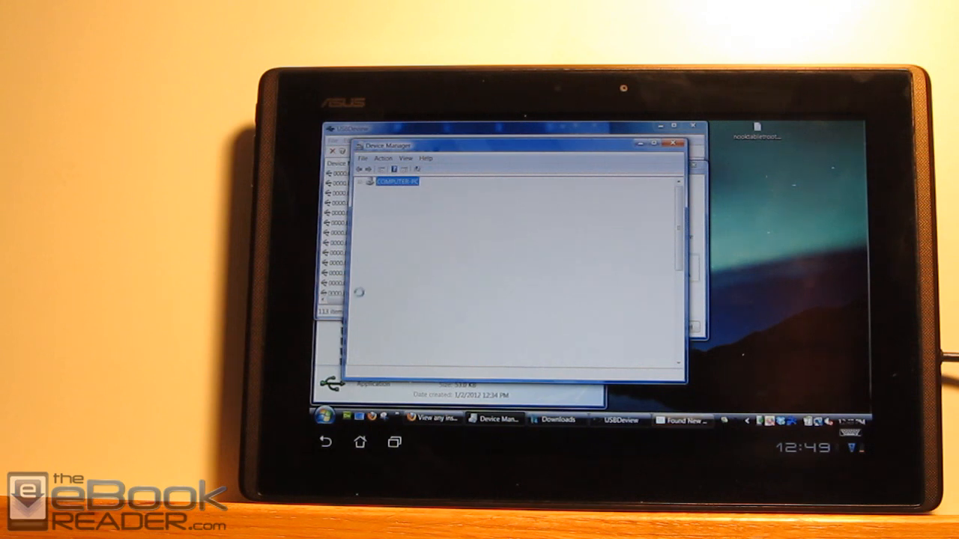
# Step: Let Device Manager scan for hardware changes, then bring Firefox's USBDeview page back
pyautogui.click(397, 181)
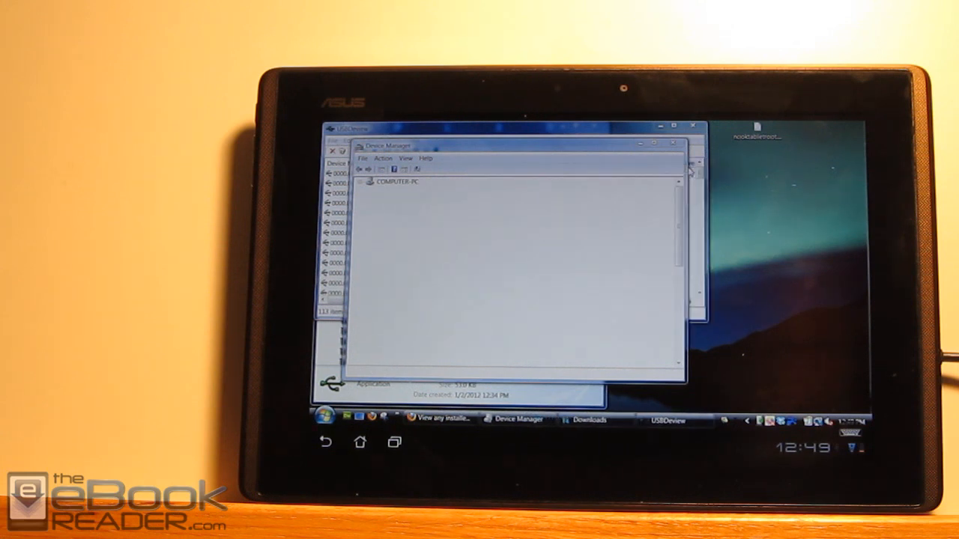
pyautogui.click(364, 182)
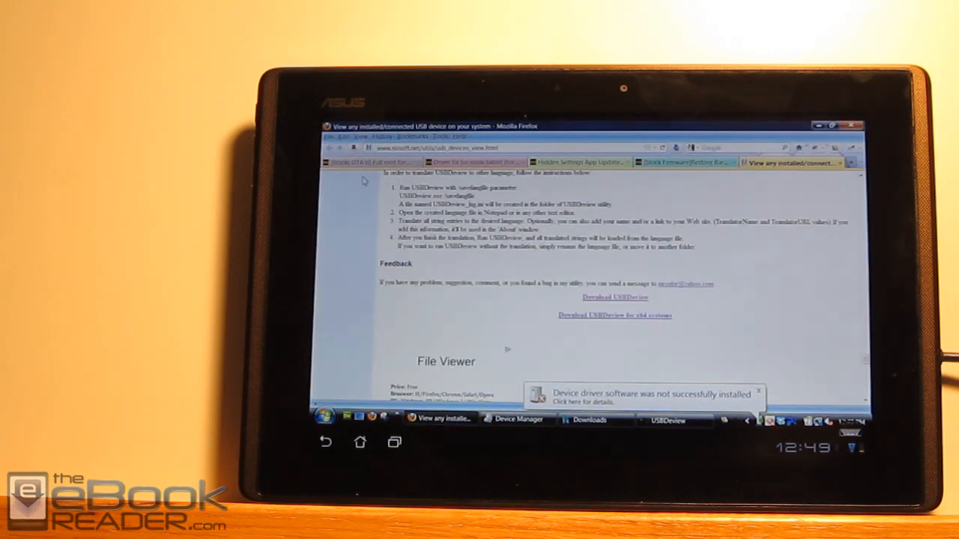
# Step: Switch to the Nook Tablet root thread and scroll to the usbdrivers.zip link under Needed files
pyautogui.click(371, 163)
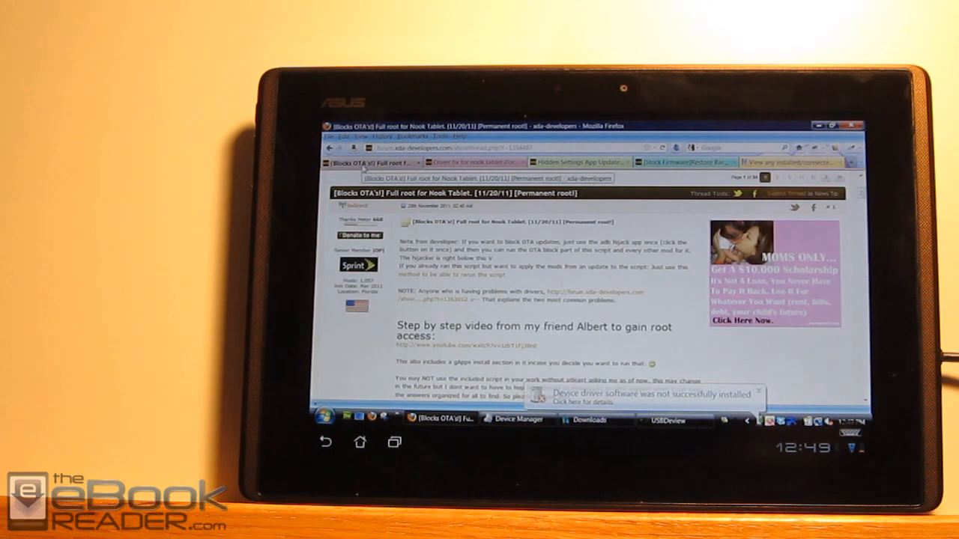
pyautogui.scroll(-3)
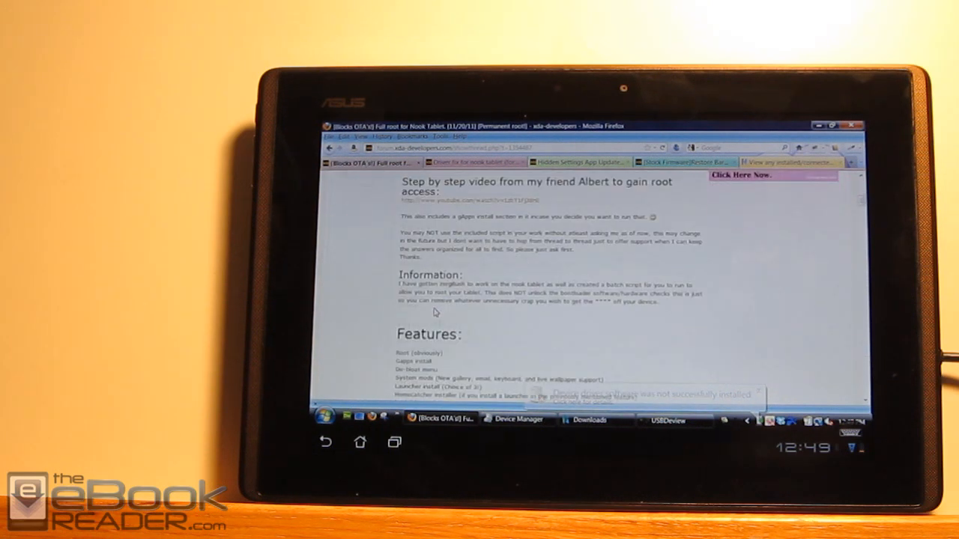
pyautogui.scroll(-3)
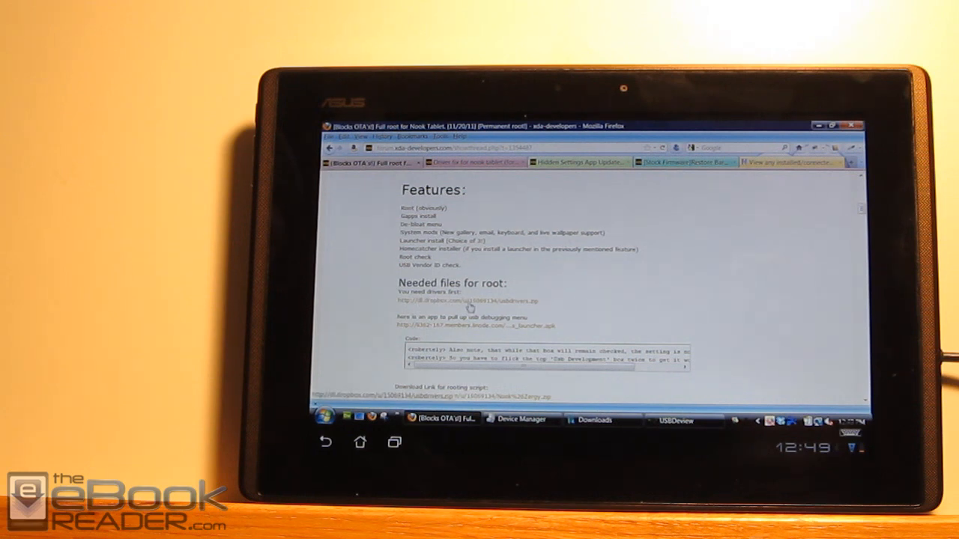
pyautogui.scroll(-3)
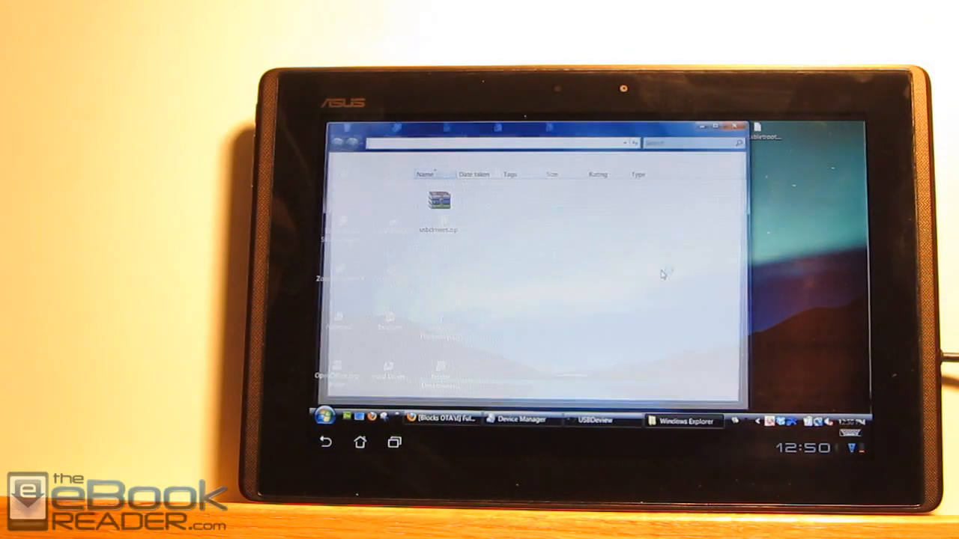
# Step: Extract usbdrivers.zip into New Folder with the Extract Here option
pyautogui.click(438, 202)
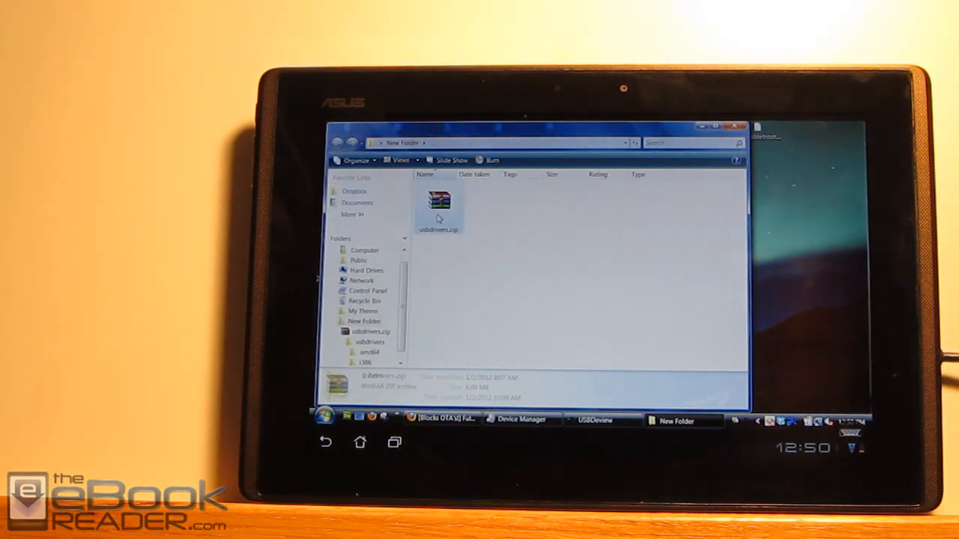
pyautogui.rightClick(439, 202)
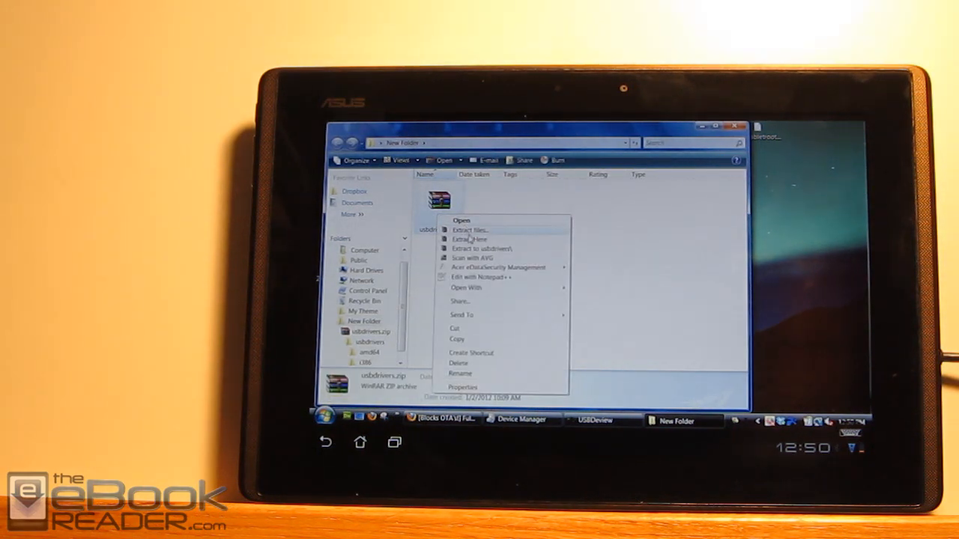
pyautogui.click(470, 239)
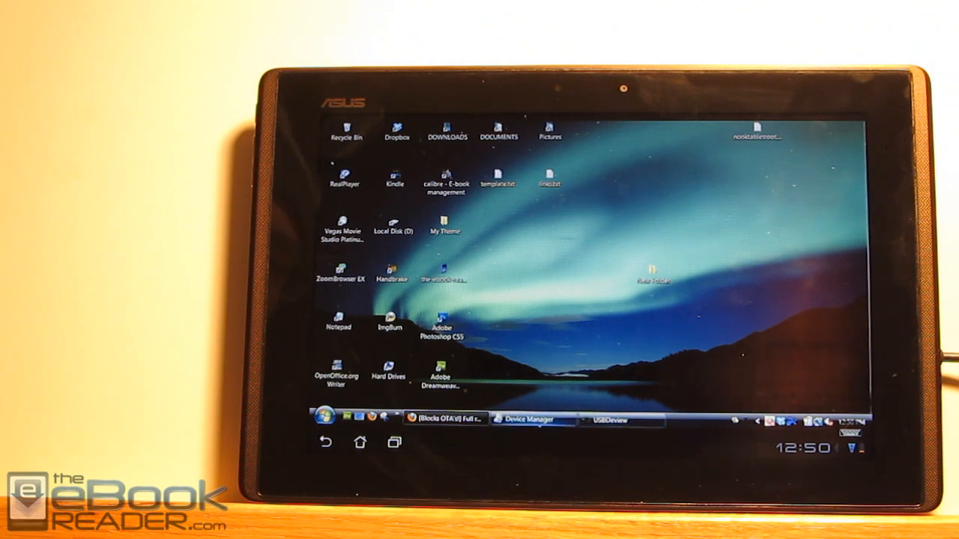
# Step: Install the NOOK Tablet driver from New Folder, accepting the unverified driver
pyautogui.click(532, 419)
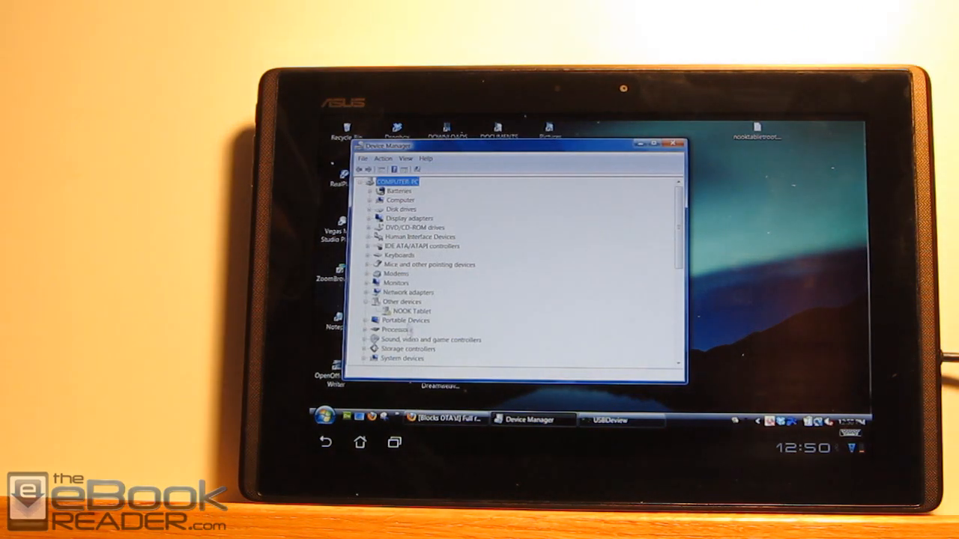
pyautogui.rightClick(411, 310)
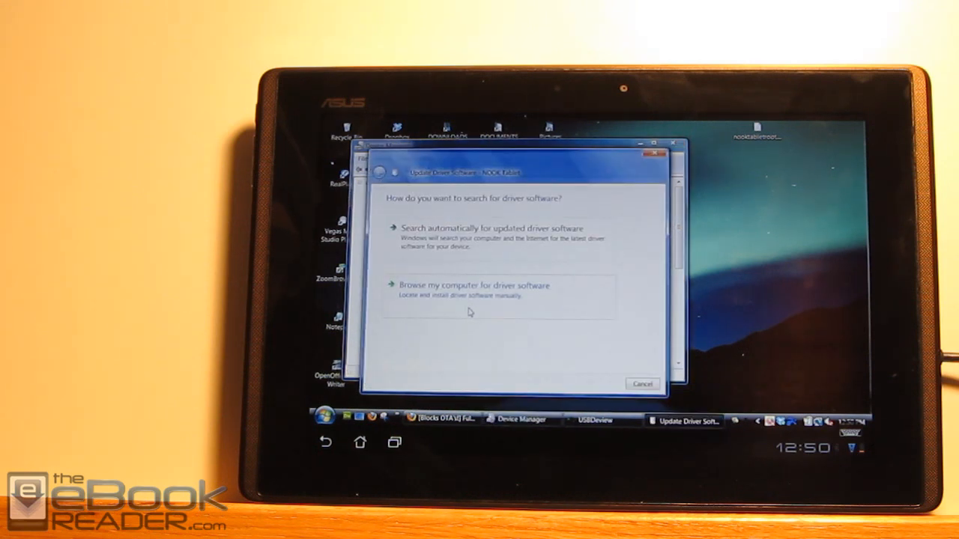
pyautogui.click(473, 285)
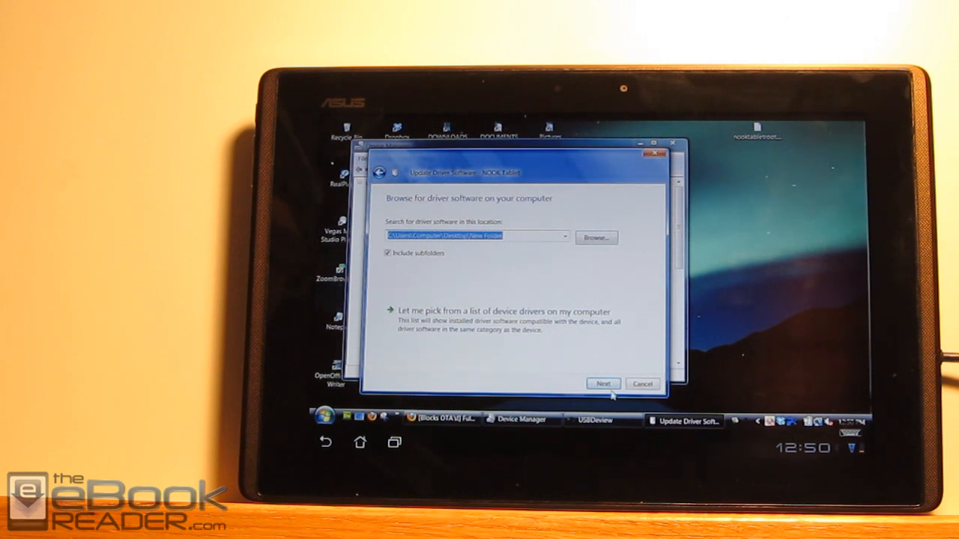
pyautogui.click(603, 383)
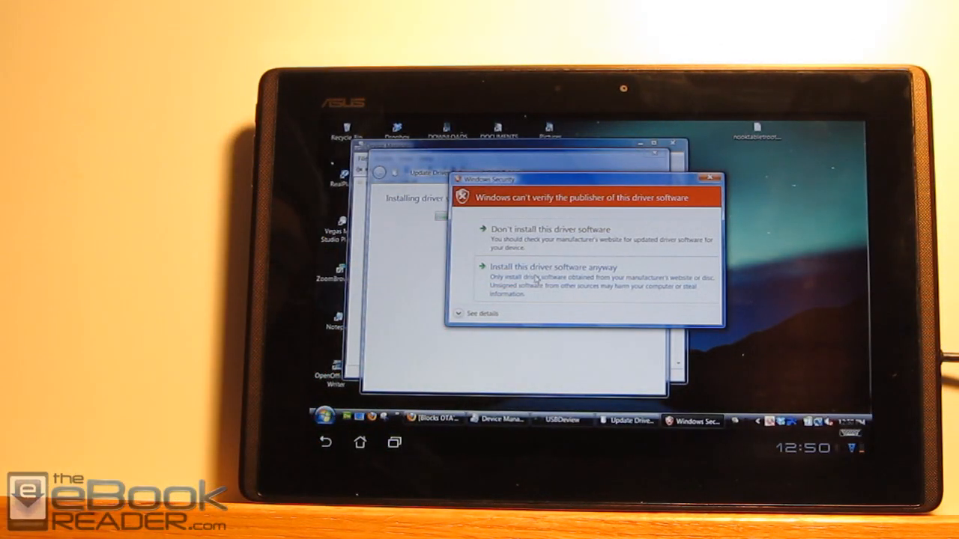
pyautogui.click(543, 266)
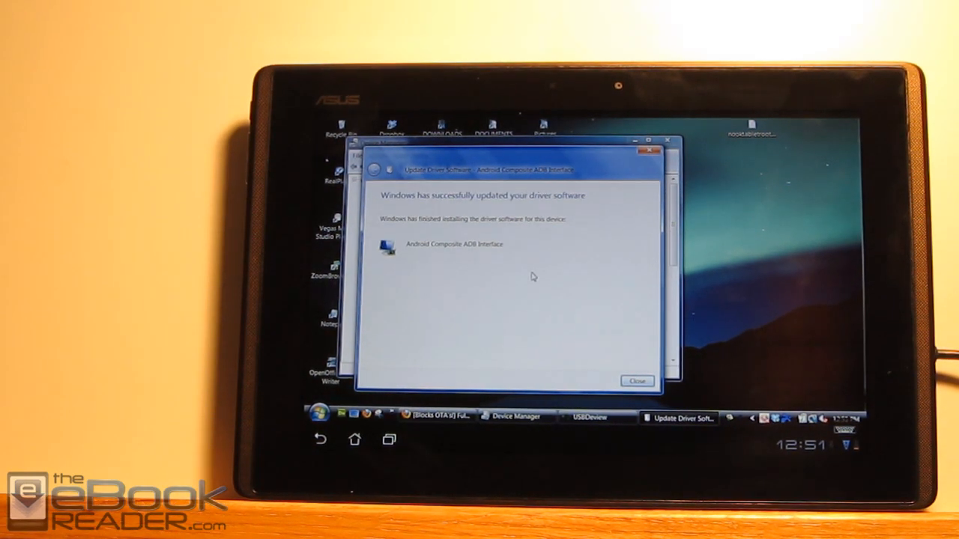
pyautogui.moveTo(509, 196)
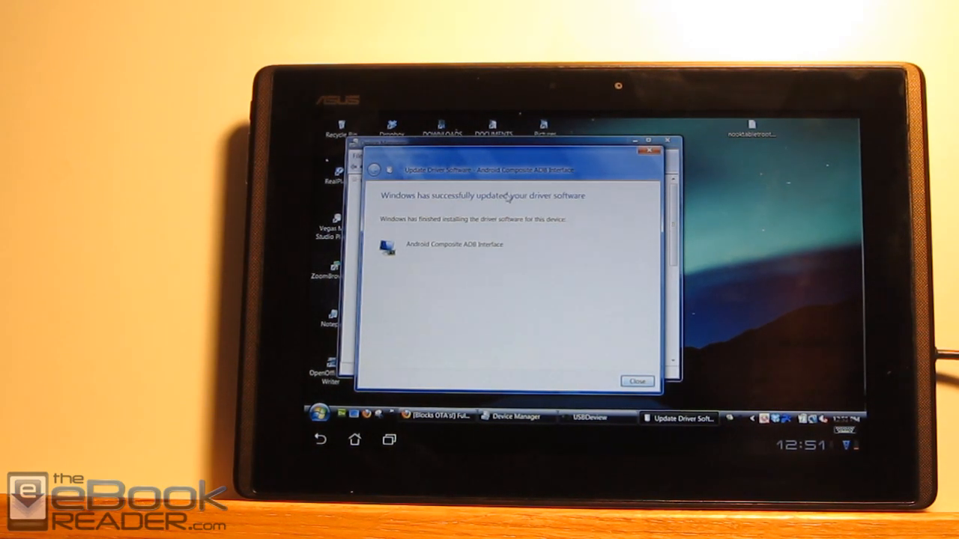
pyautogui.click(636, 381)
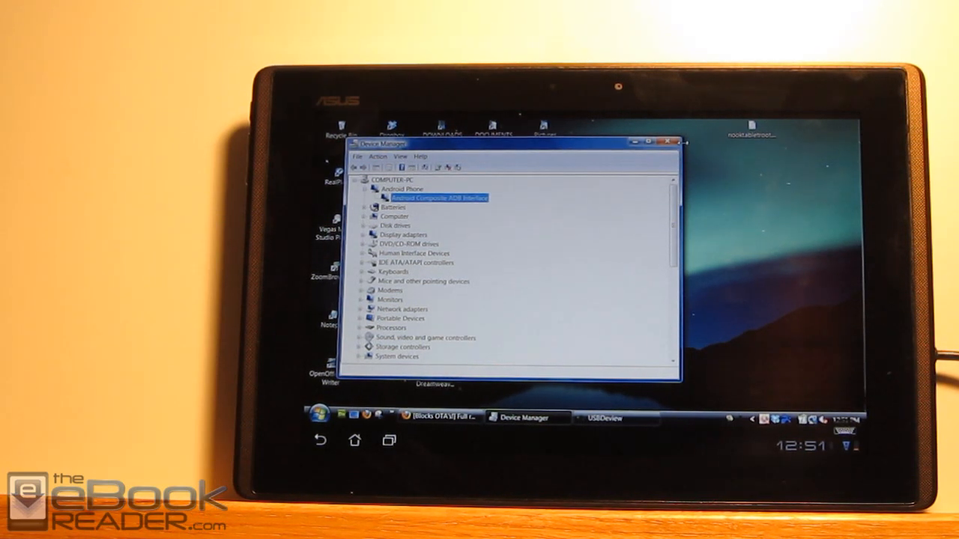
# Step: Create a new desktop folder and extract Nook&Zergy.zip into it
pyautogui.click(666, 142)
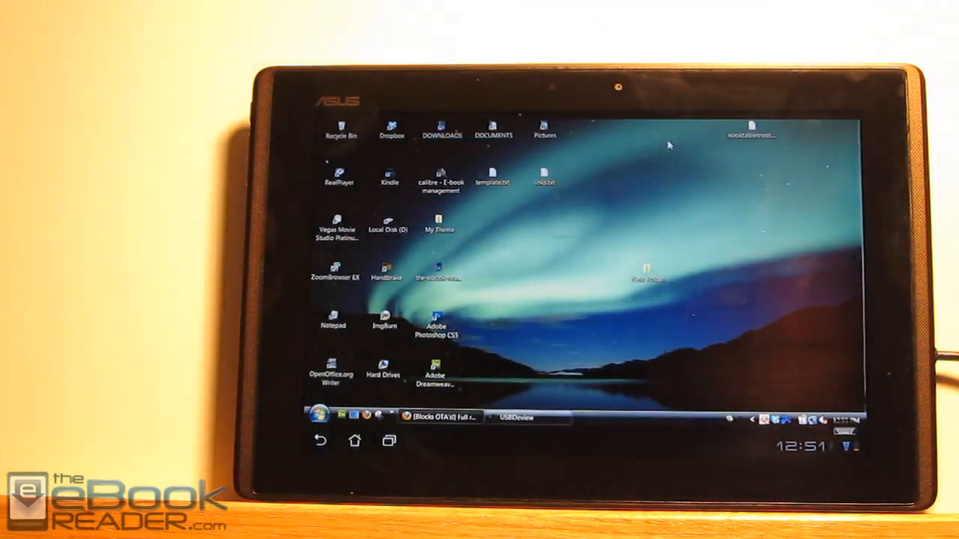
pyautogui.moveTo(483, 313)
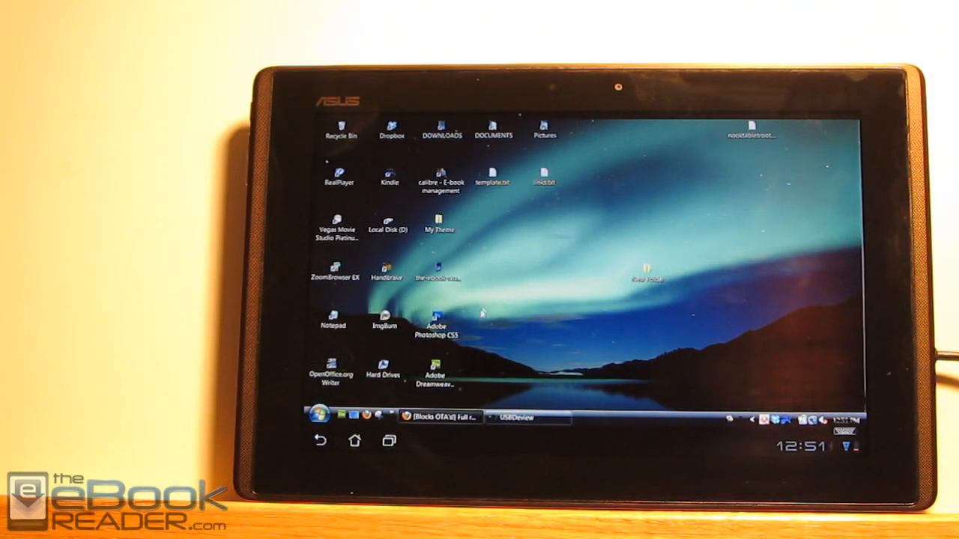
pyautogui.moveTo(540, 233)
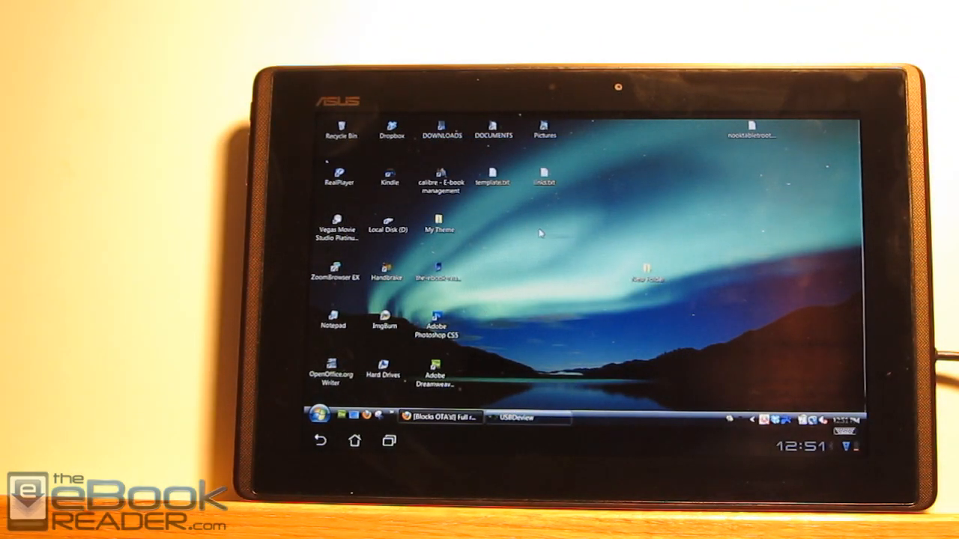
pyautogui.rightClick(541, 233)
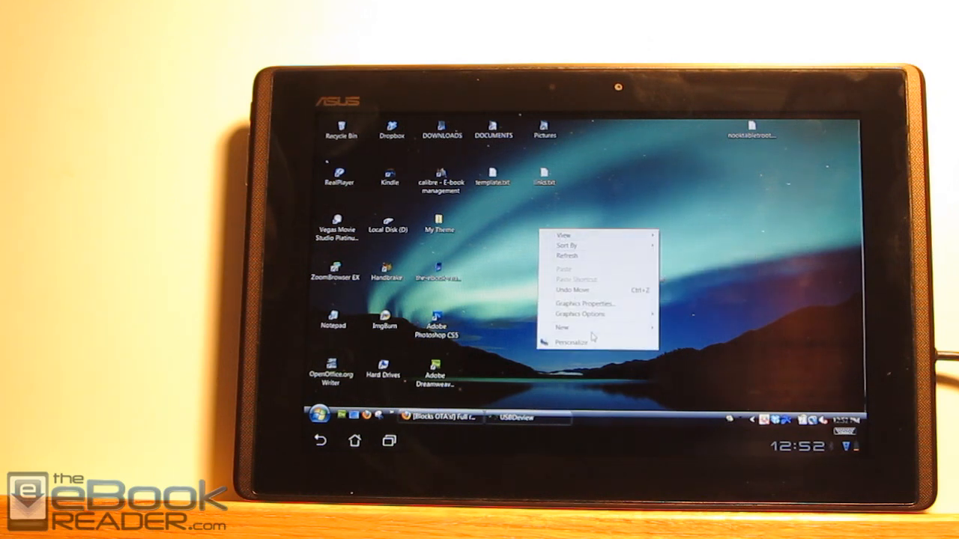
pyautogui.click(562, 327)
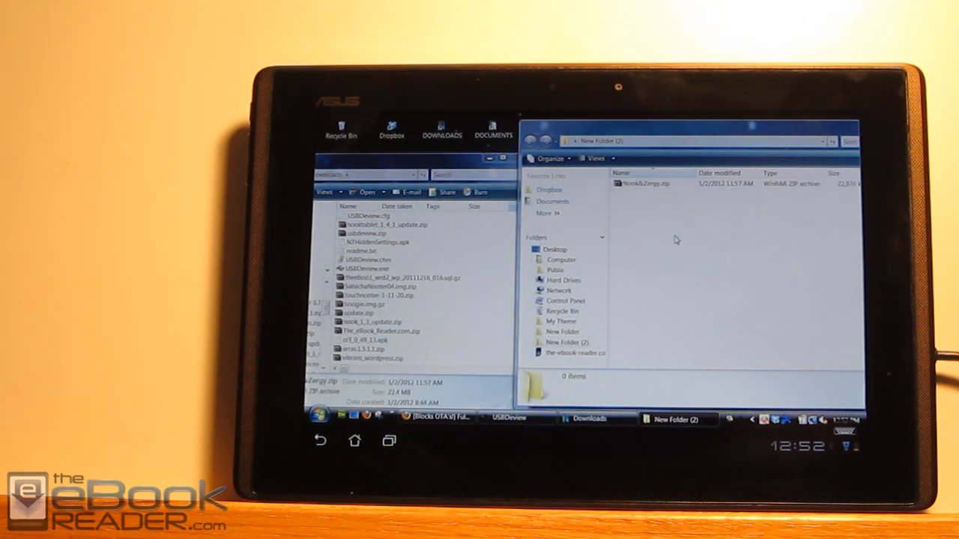
pyautogui.click(648, 184)
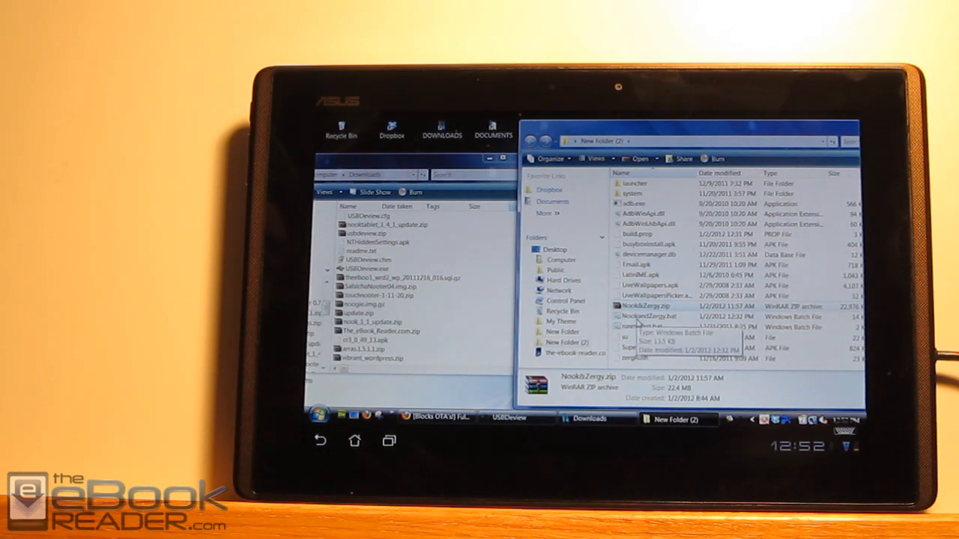
# Step: Run NookandZergy.bat, answering Y that the Nook Tablet was detected and y to rooting
pyautogui.click(648, 316)
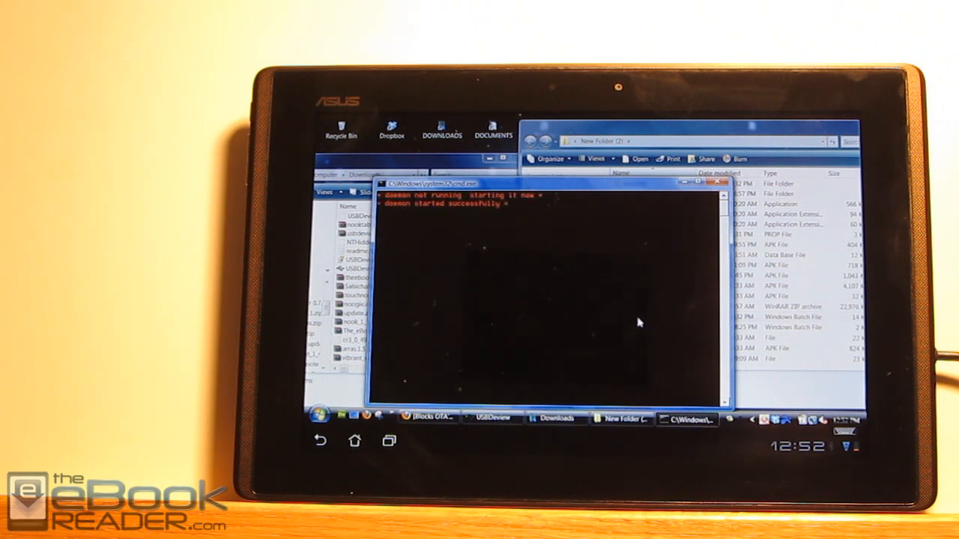
pyautogui.moveTo(427, 247)
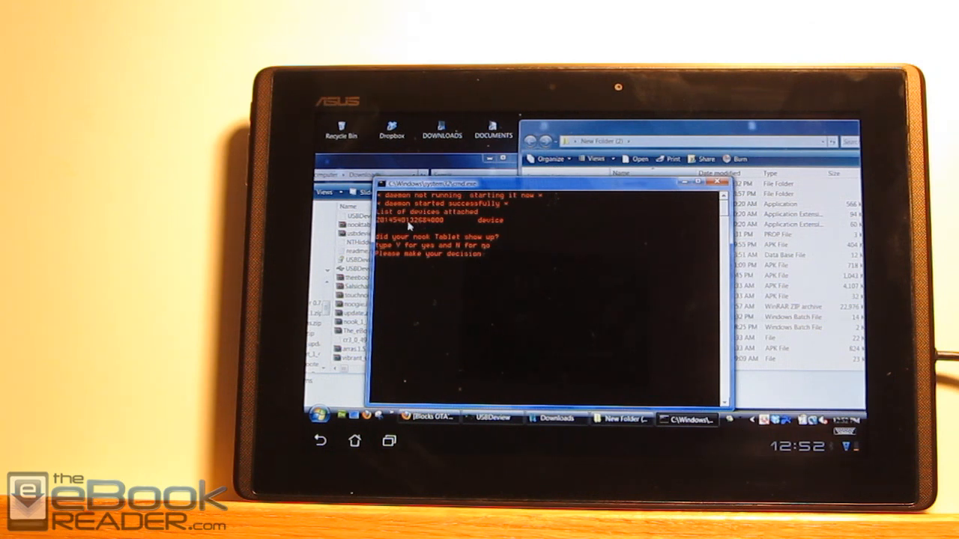
pyautogui.moveTo(465, 219)
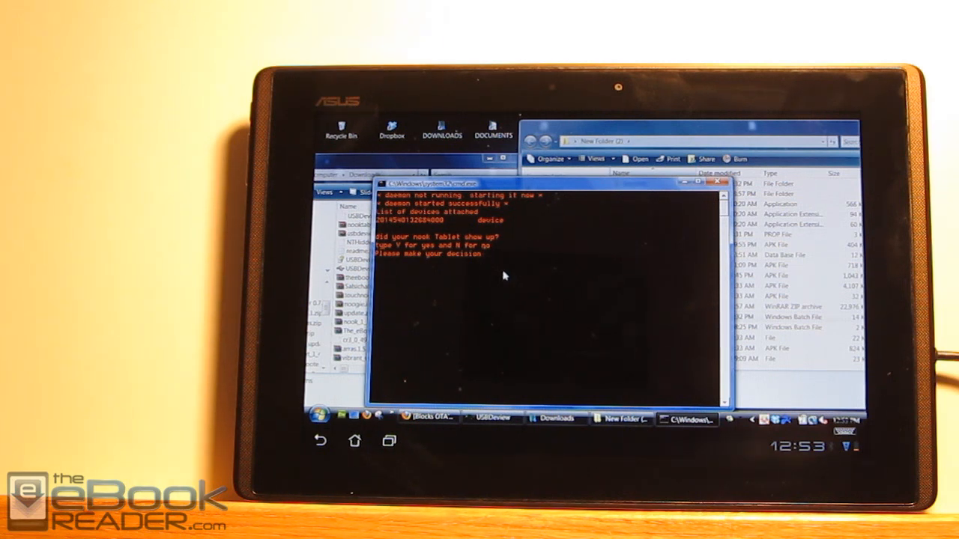
pyautogui.write('Y')
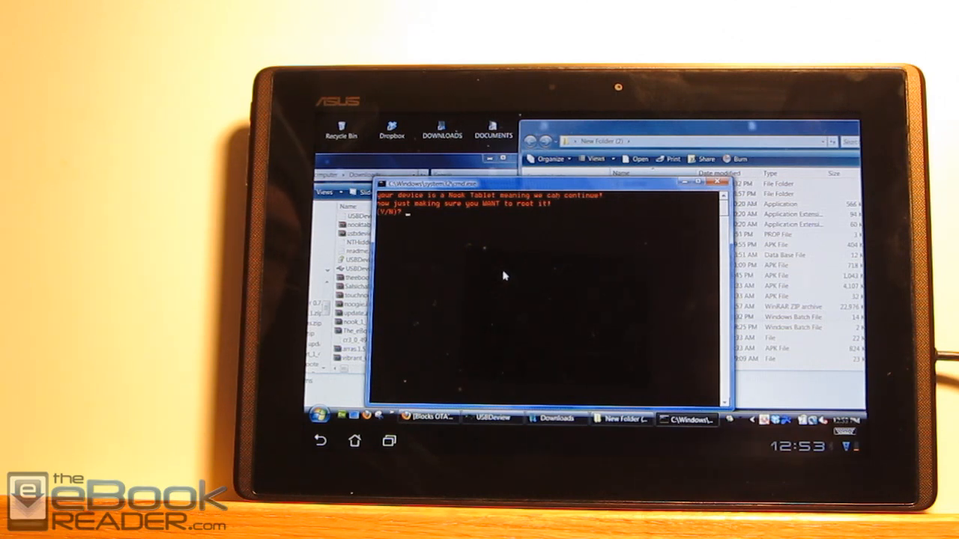
pyautogui.write('y')
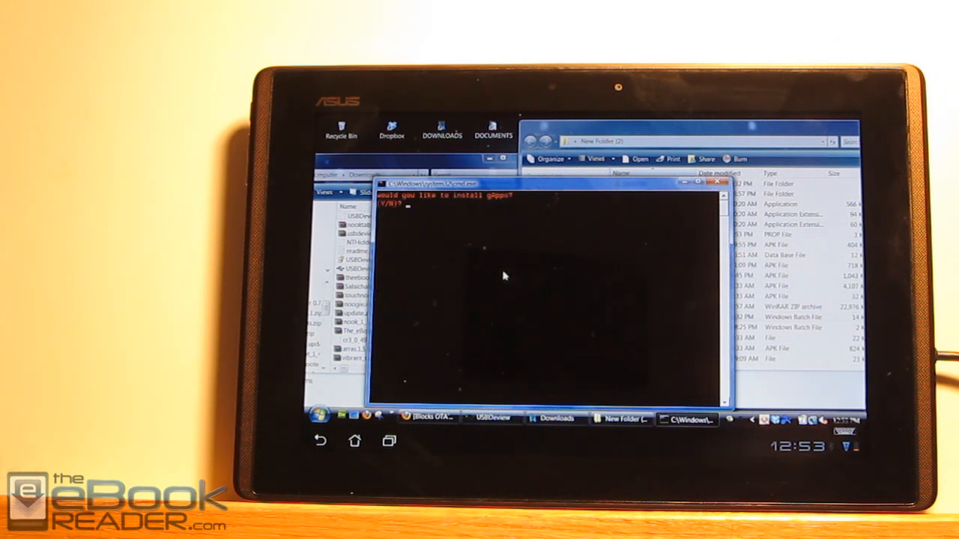
# Step: Answer y to installing gApps and to replacing keyboard, email and gallery apps
pyautogui.write('y')
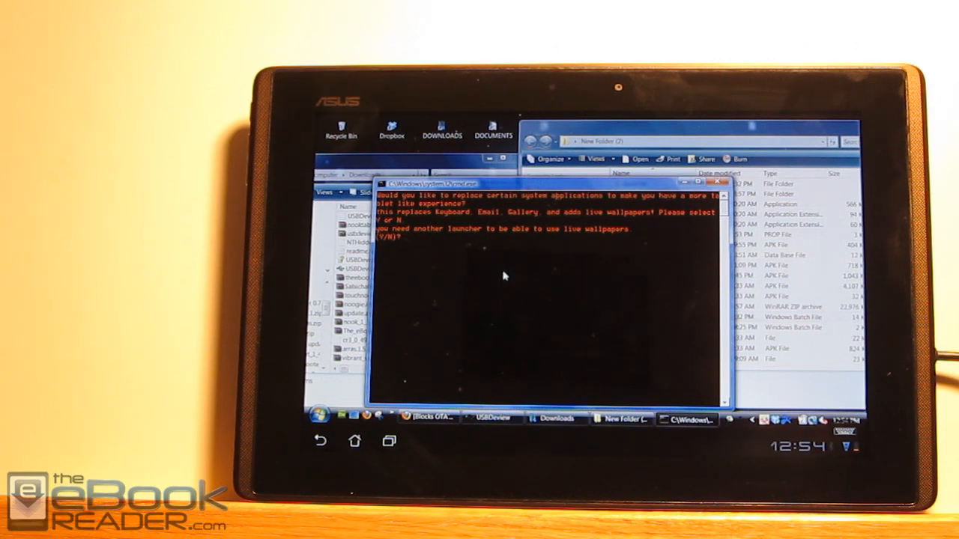
pyautogui.write('y')
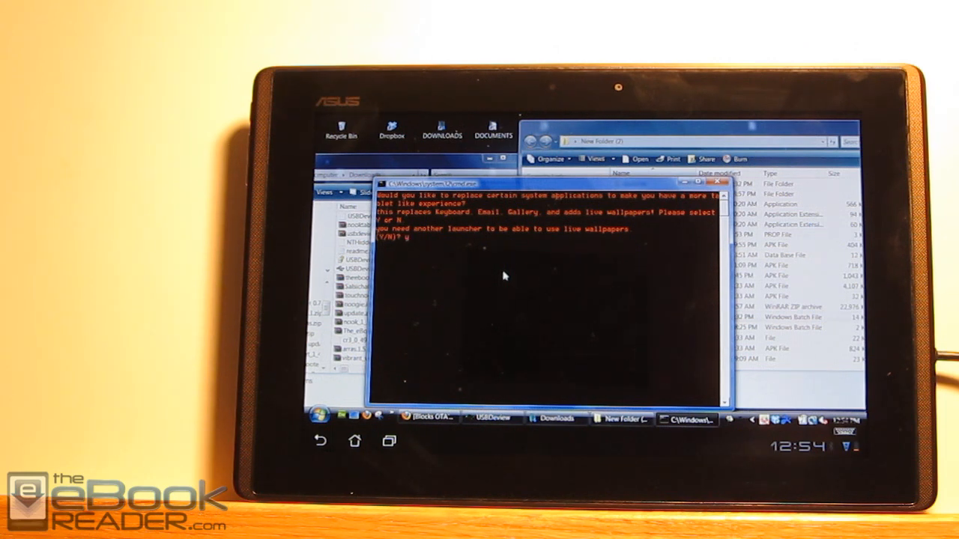
pyautogui.press('Return')
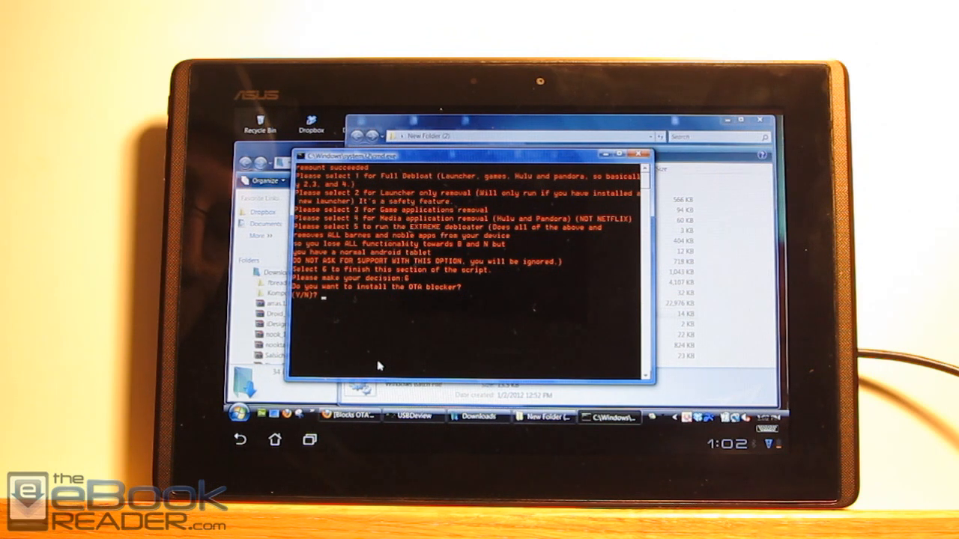
# Step: Answer y to install the OTA blocker on the tablet
pyautogui.write('y')
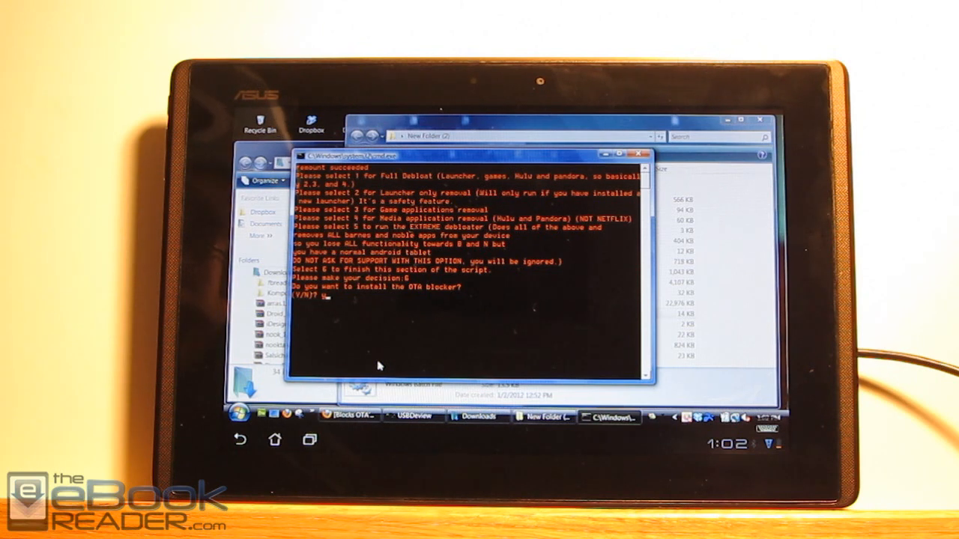
pyautogui.write('y')
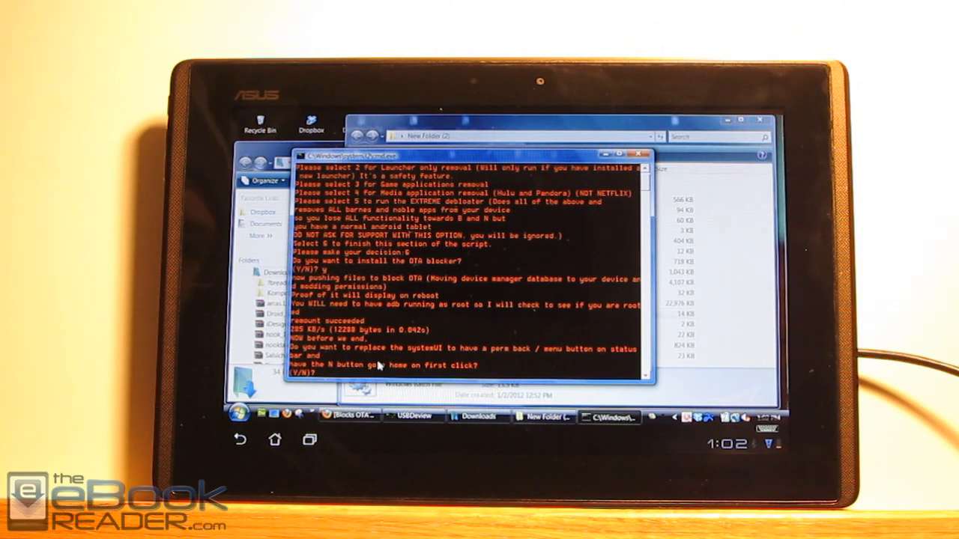
pyautogui.moveTo(442, 324)
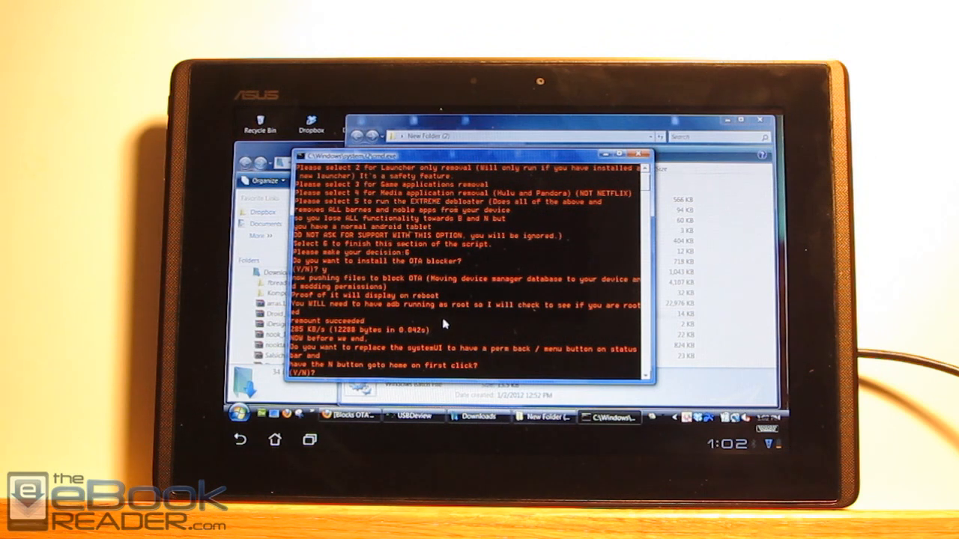